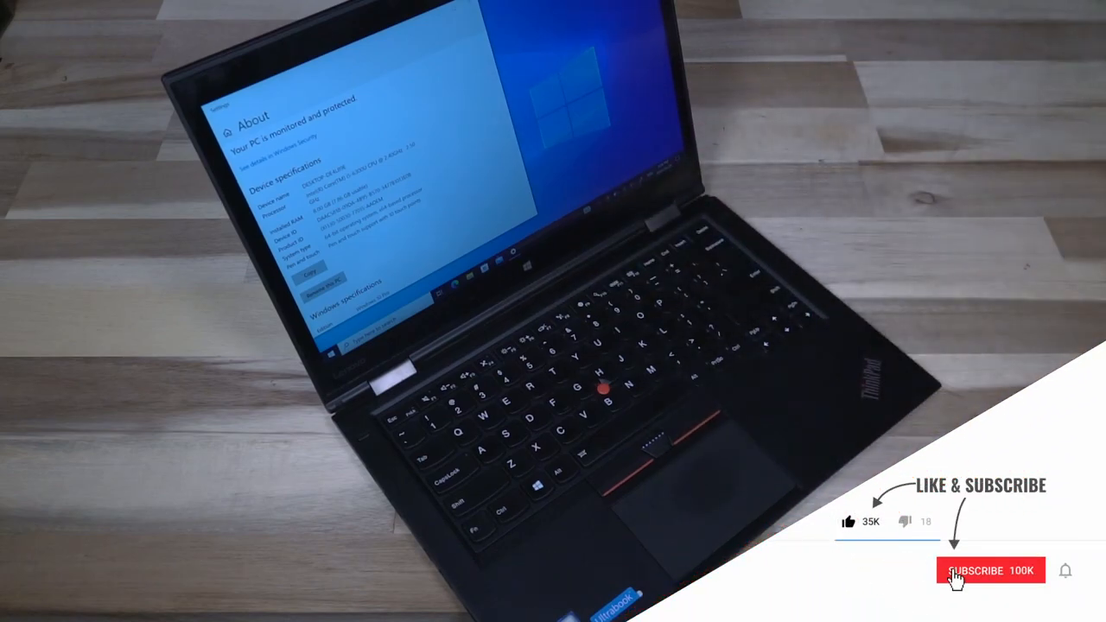
{"action": "left_click", "coordinate": [988, 570]}
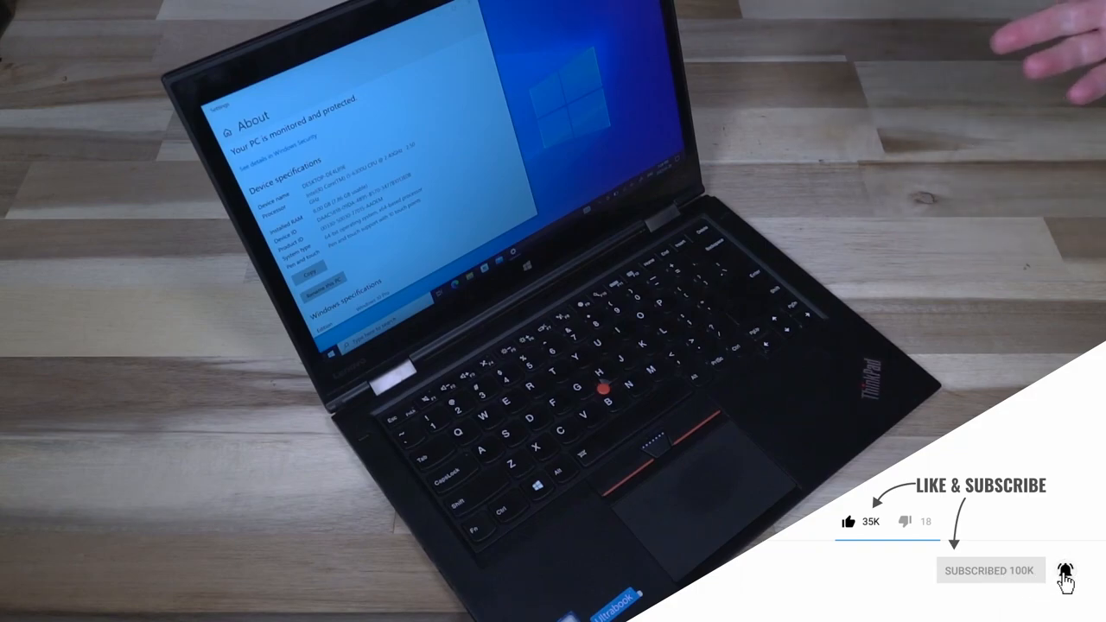